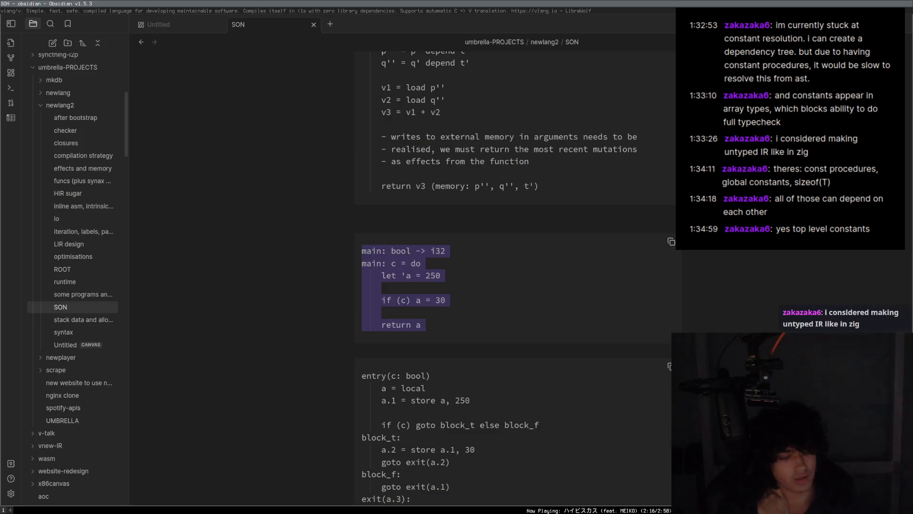
Scroll the SON note down to the region checks and the unfinished constant example.
scroll("down", 3)
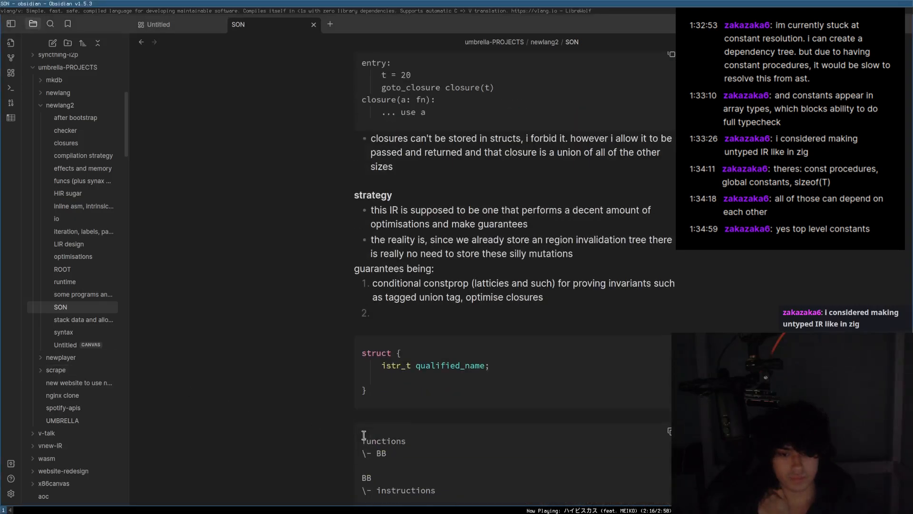
scroll("down", 3)
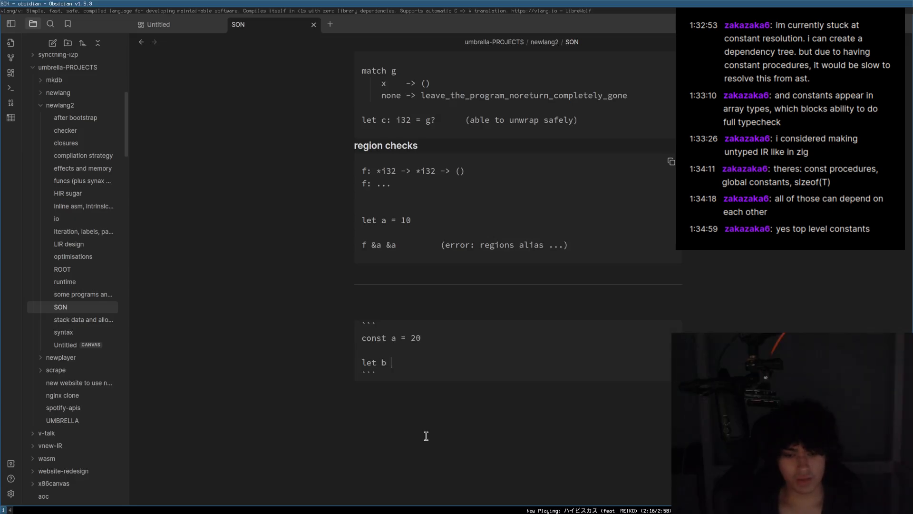
Change the constant to 'const a = 2' and complete 'let b: [a]i32 = [1, 2]'.
type(": []")
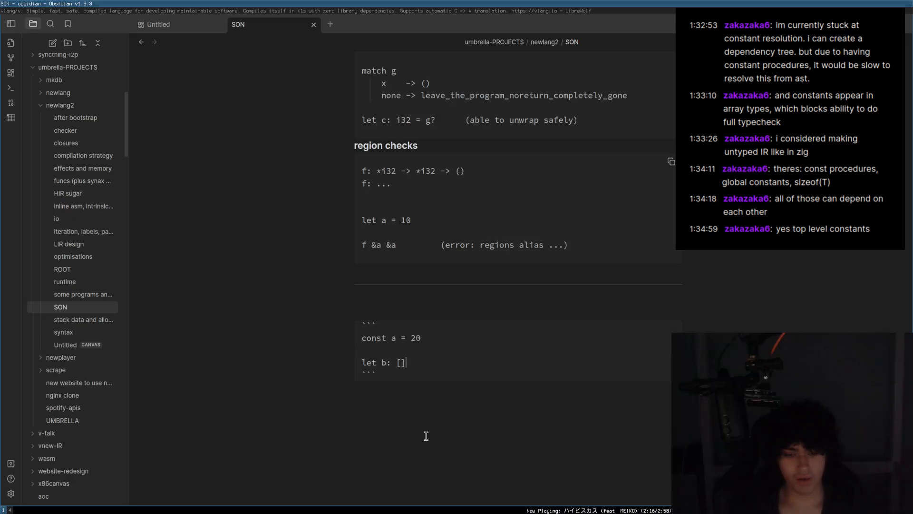
type("i32")
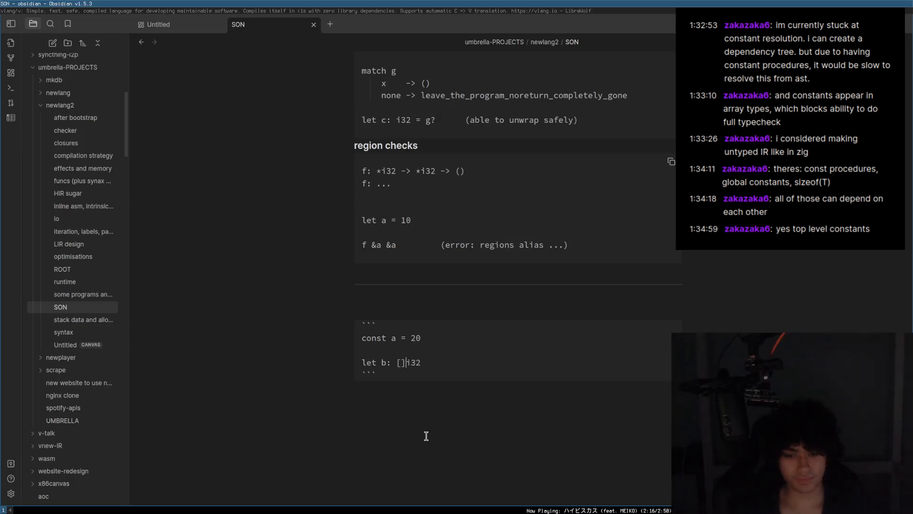
type("a")
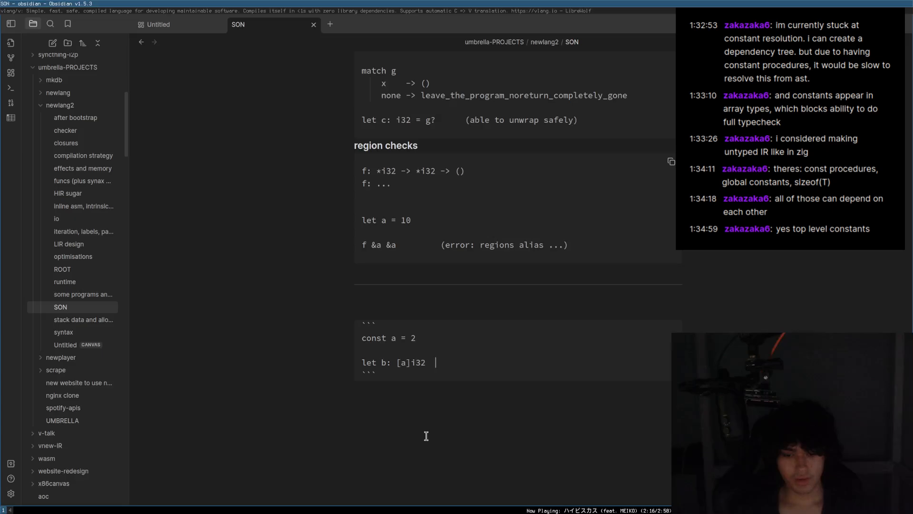
type("= [1, 2]")
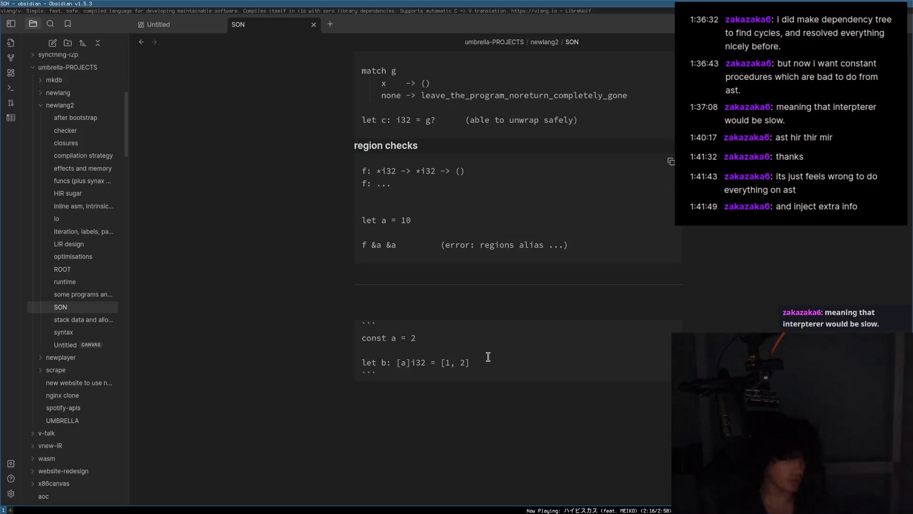
Switch to the LibreWolf window showing the vlang/v GitHub page.
left_click(377, 374)
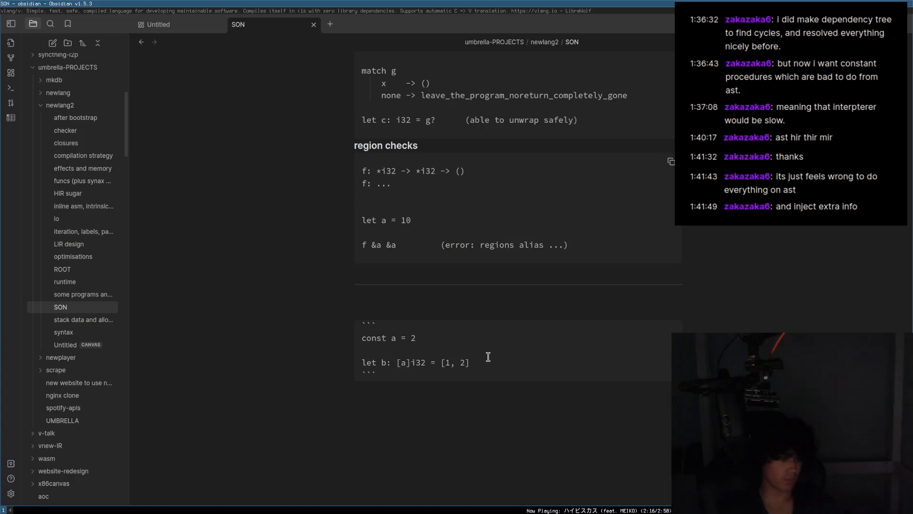
left_click(376, 374)
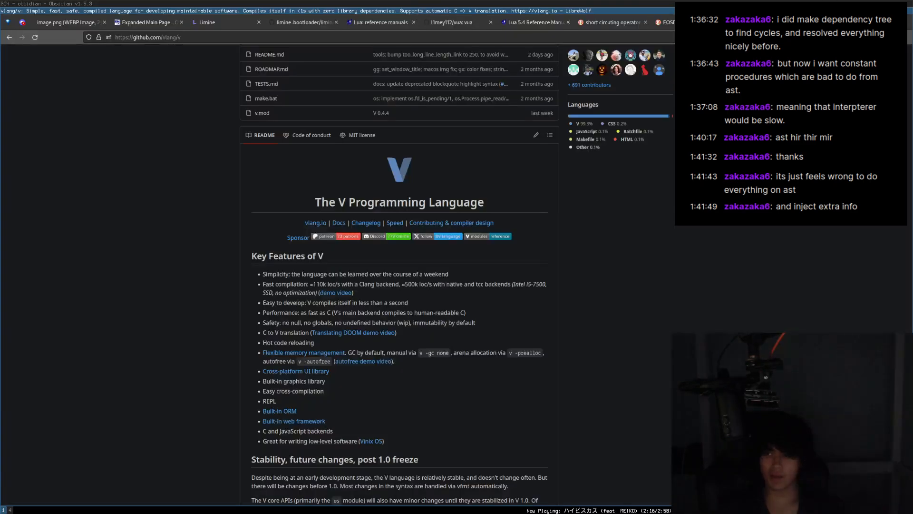
Search DuckDuckGo for 'zig interpreter comptime tree walk'.
type("zig interpreter comptime tree walk")
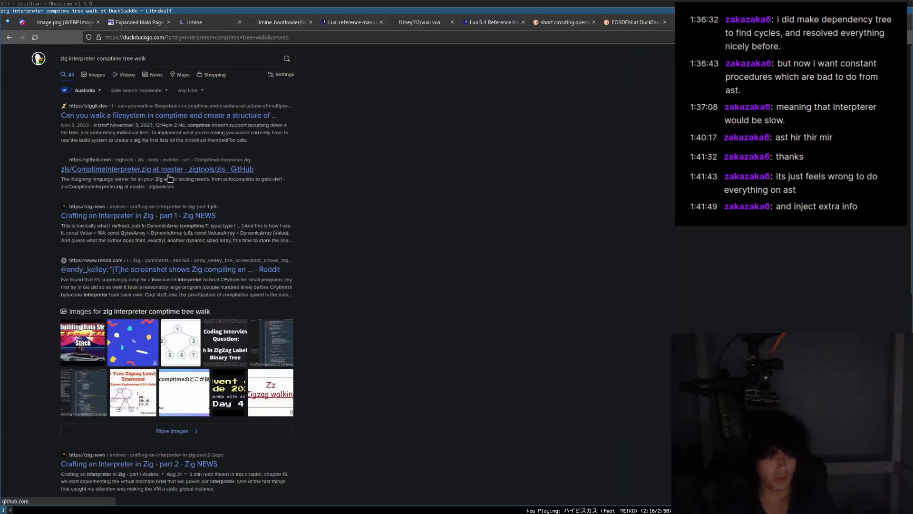
Open the 'zls/ComptimeInterpreter.zig at master' GitHub result.
left_click(156, 169)
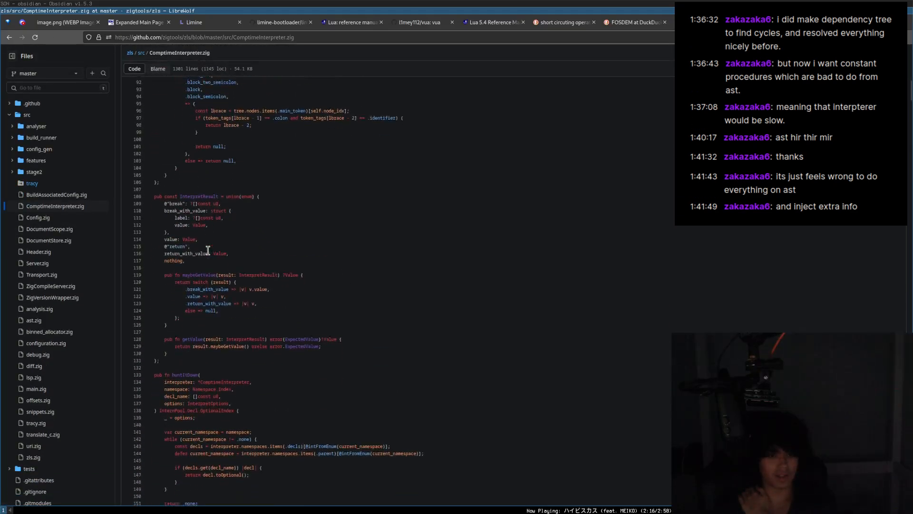
Scroll through ComptimeInterpreter.zig and search the page for 'interpret' (404 matches).
scroll("down", 3)
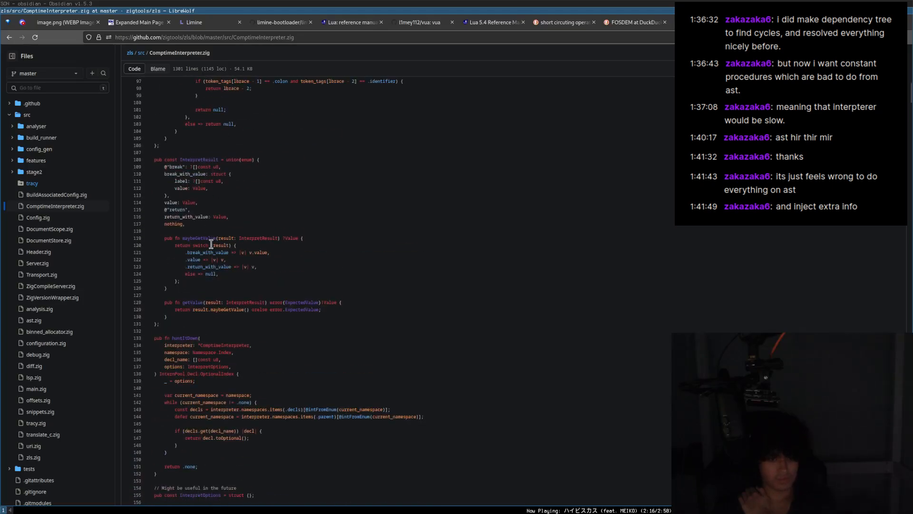
scroll("down", 3)
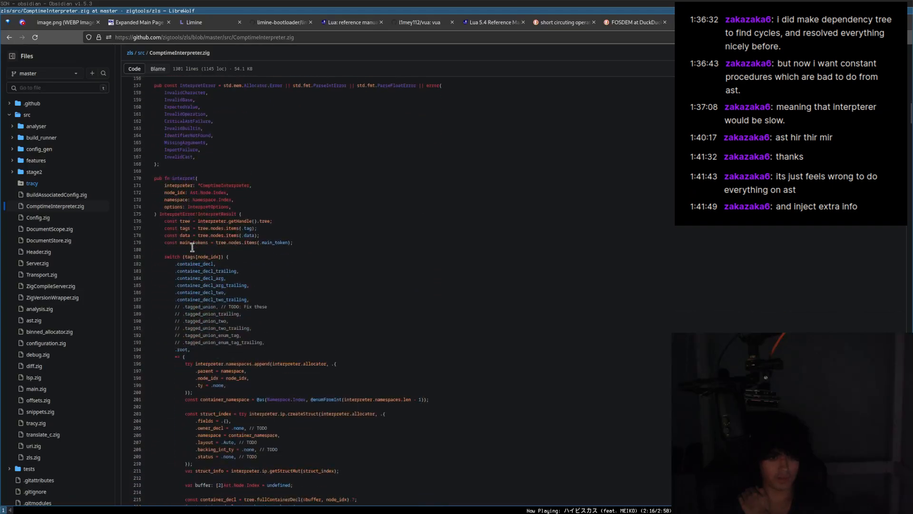
scroll("down", 3)
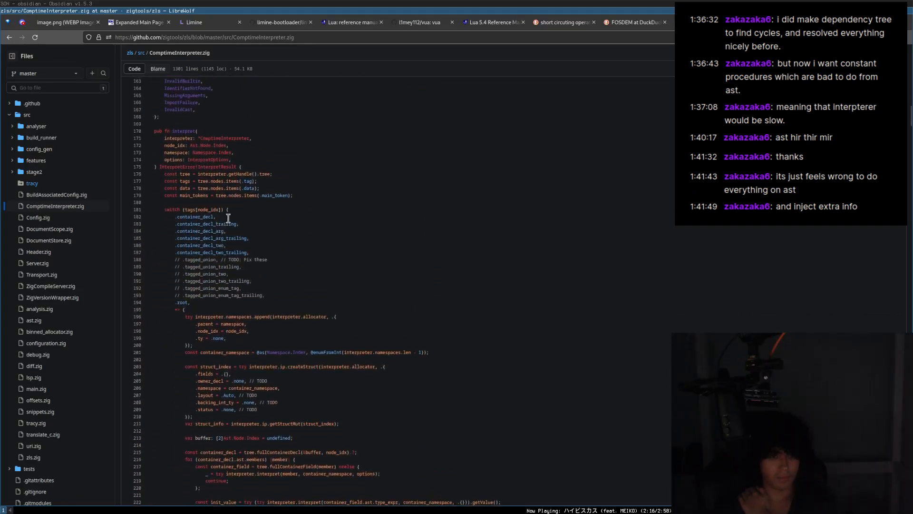
scroll("down", 3)
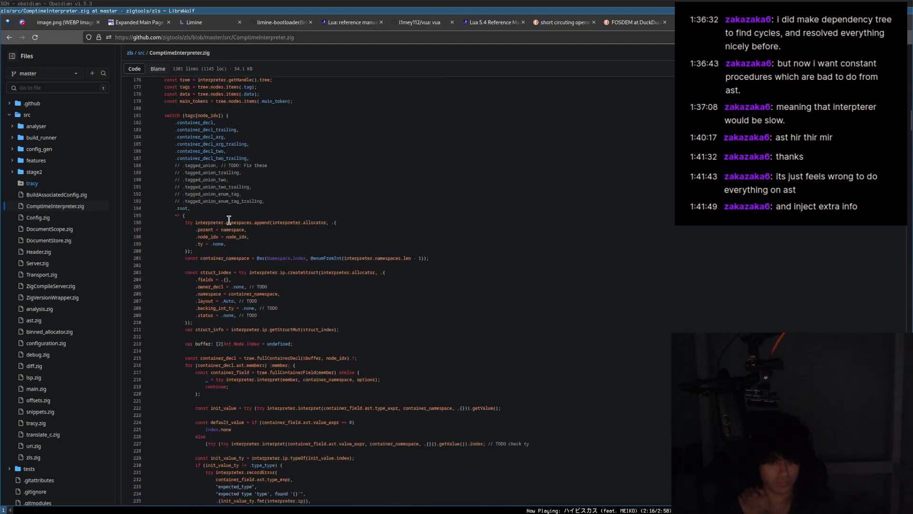
scroll("down", 3)
type("interpret")
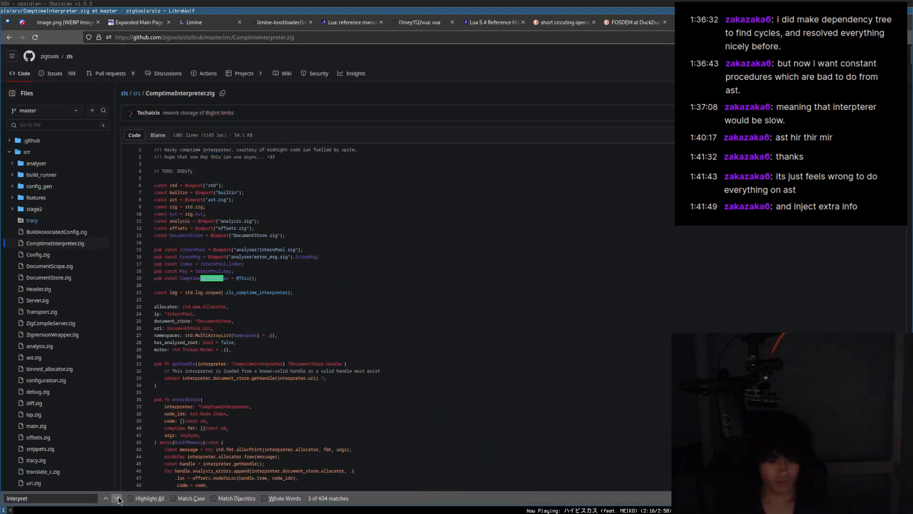
Jump to the pub fn interpret definition, then return to the SON note in Obsidian.
left_click(117, 498)
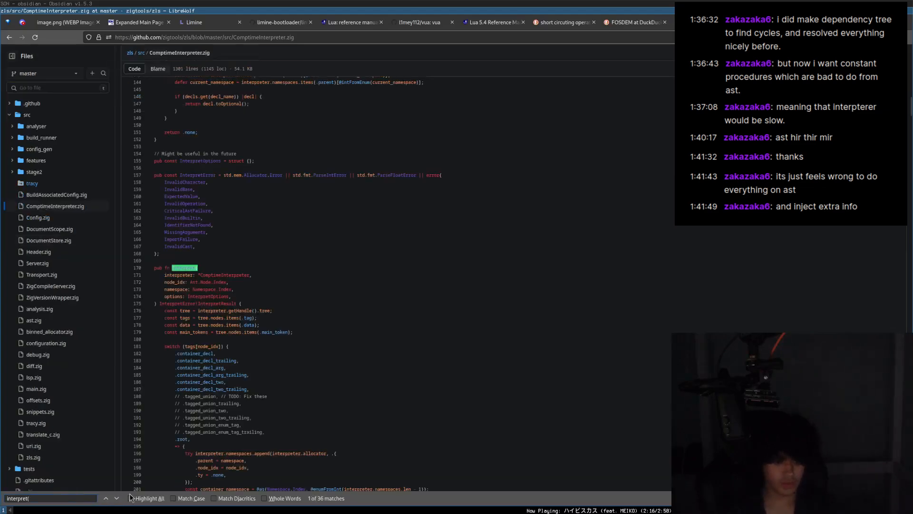
left_click(116, 498)
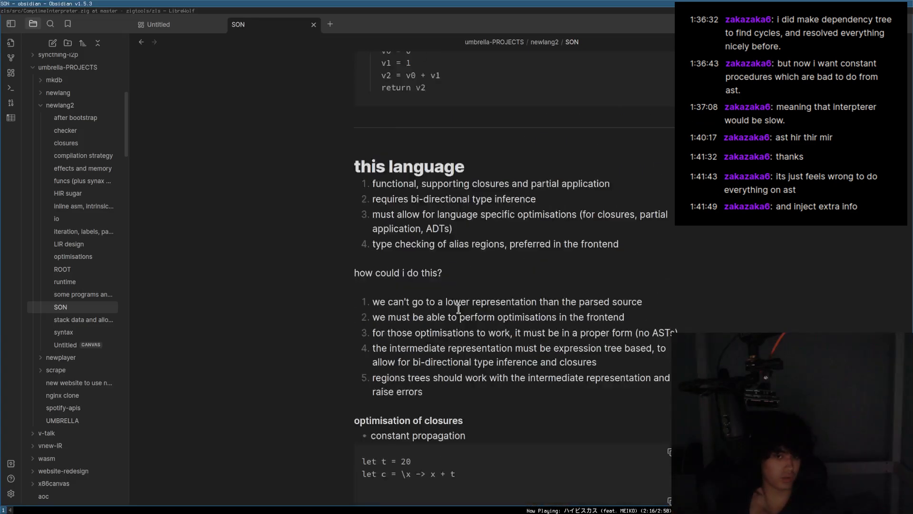
Scroll the SON note down to the 'locals' heading and its set/get examples.
scroll("down", 3)
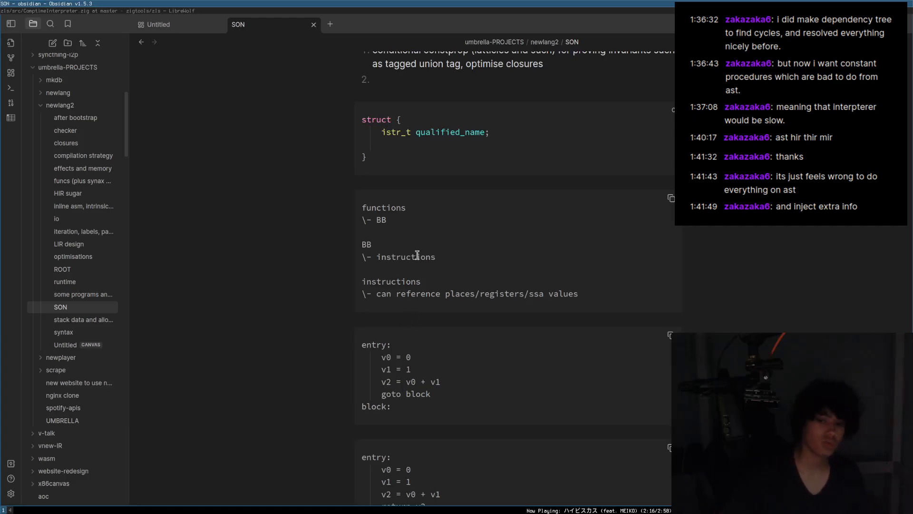
scroll("down", 3)
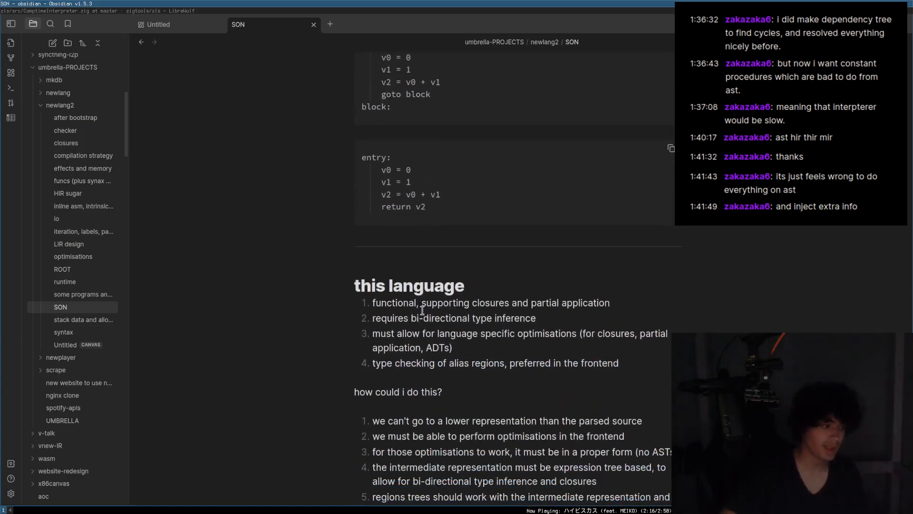
scroll("down", 3)
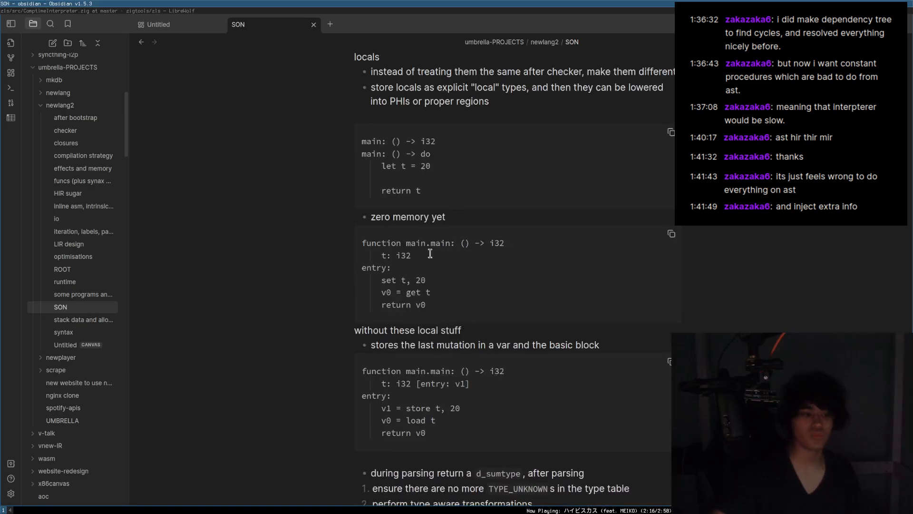
mouse_move(216, 288)
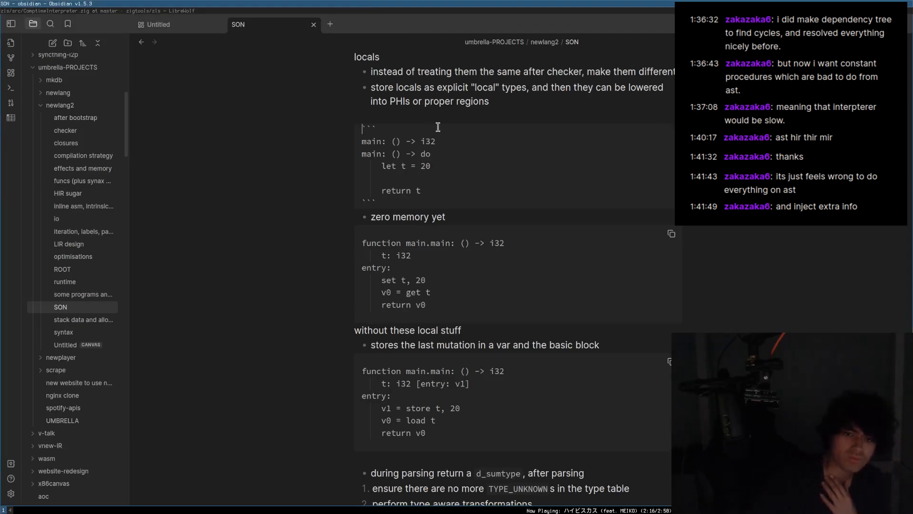
Select the locals example code, deselect it, and scroll on to the d_sumtype notes.
left_click_drag(362, 127, 431, 166)
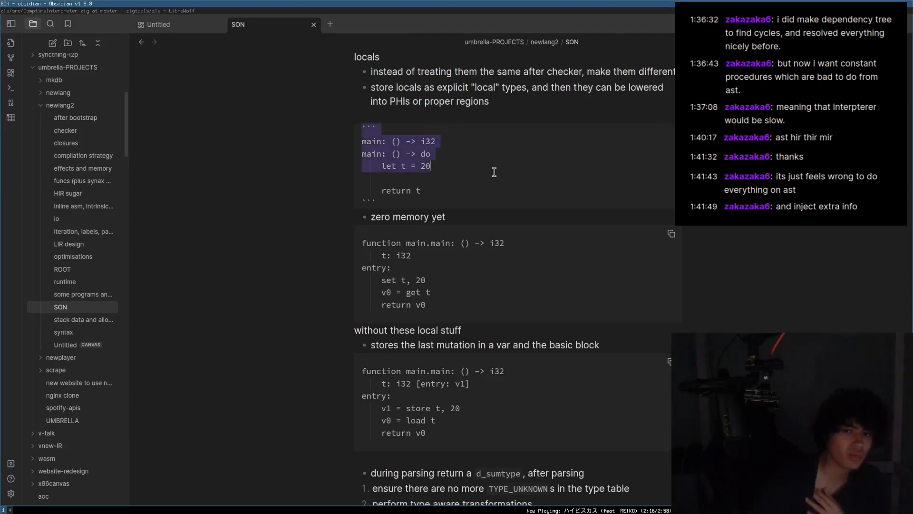
left_click_drag(431, 165, 364, 127)
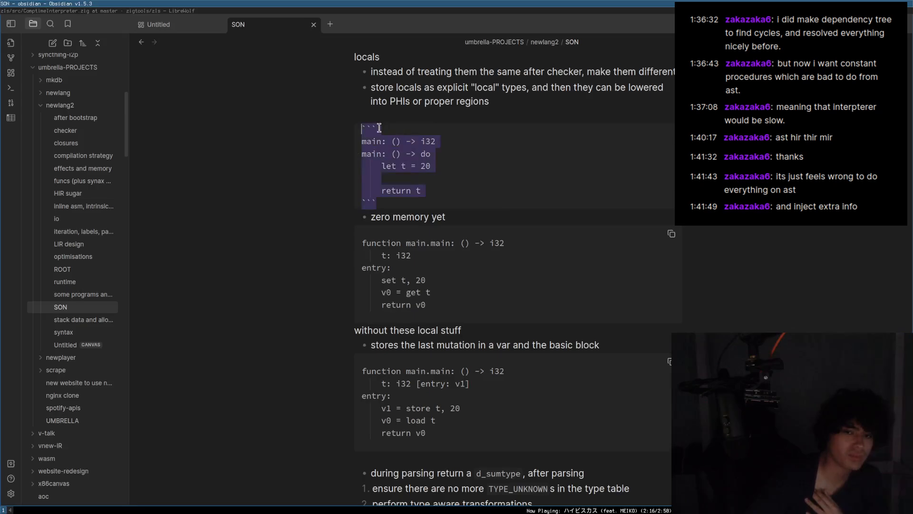
left_click(371, 127)
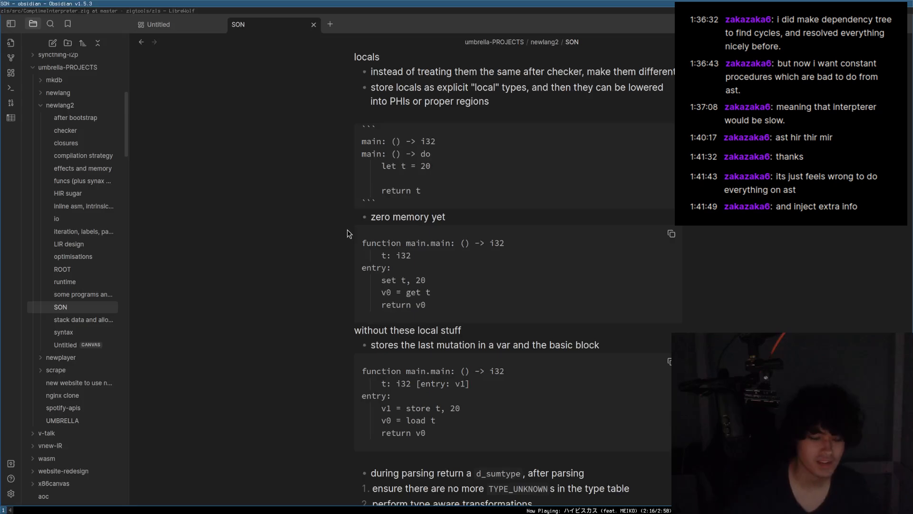
scroll("down", 3)
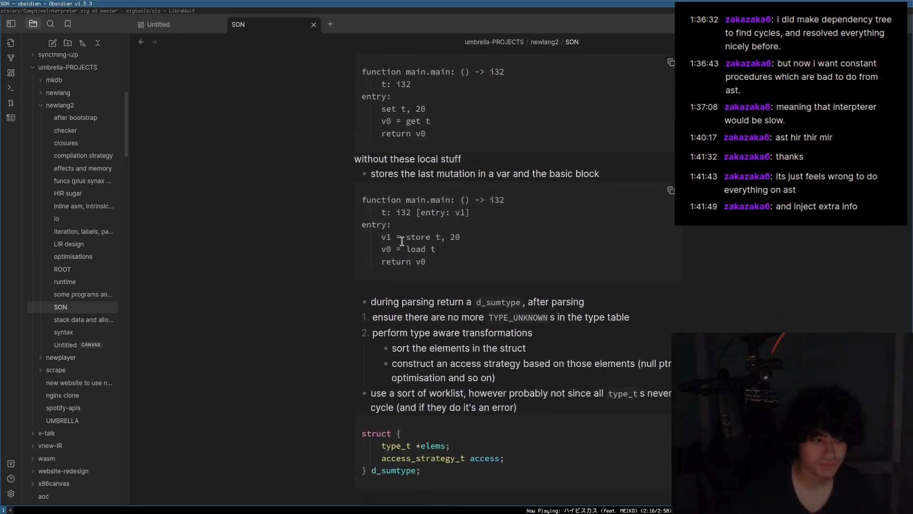
Scroll to the memory-writes section and click under the memory mutations bullet.
scroll("down", 3)
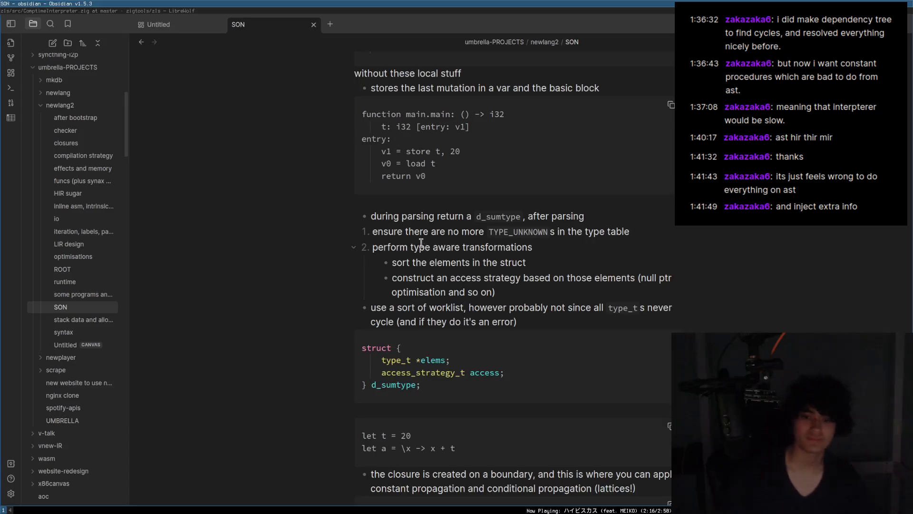
scroll("down", 3)
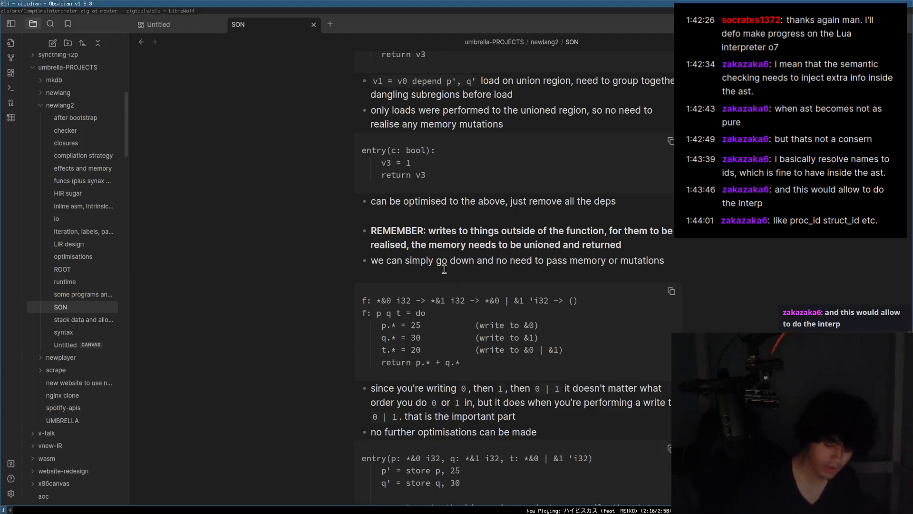
left_click(353, 275)
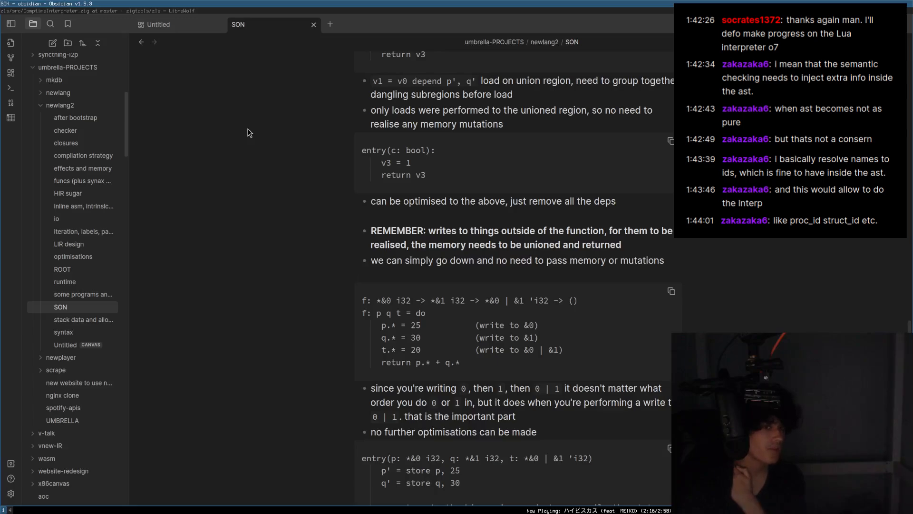
Open an empty line in the SON note beneath the 'no need to pass memory or mutations' bullet.
left_click(354, 275)
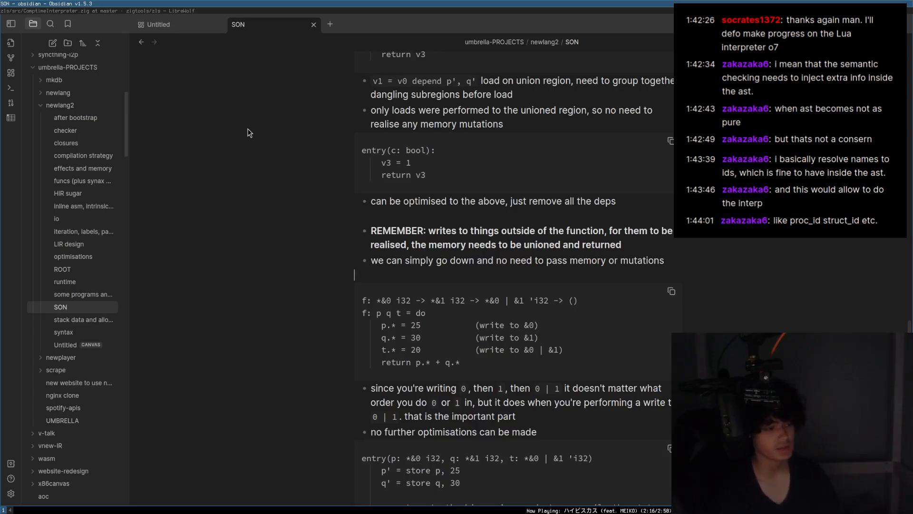
mouse_move(248, 53)
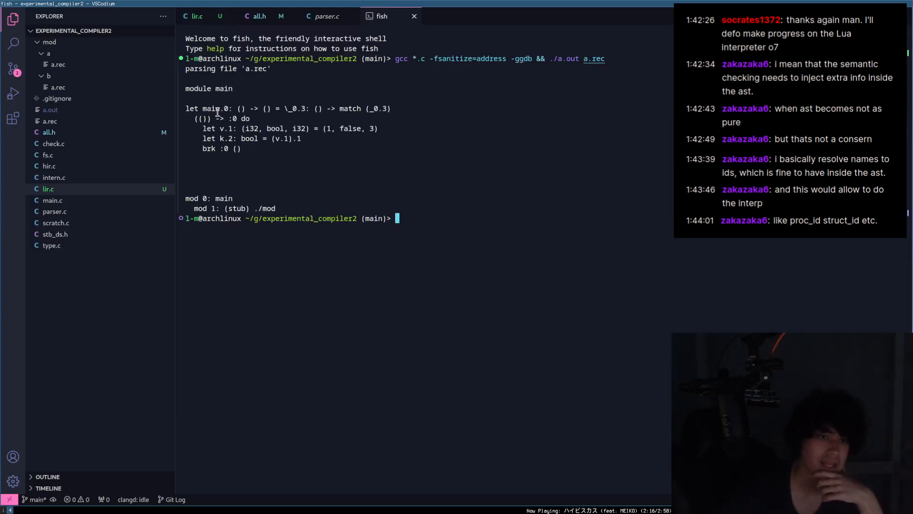
Highlight the main.0 function name and signature in the a.rec parse output, then clear the selection.
double_click(211, 108)
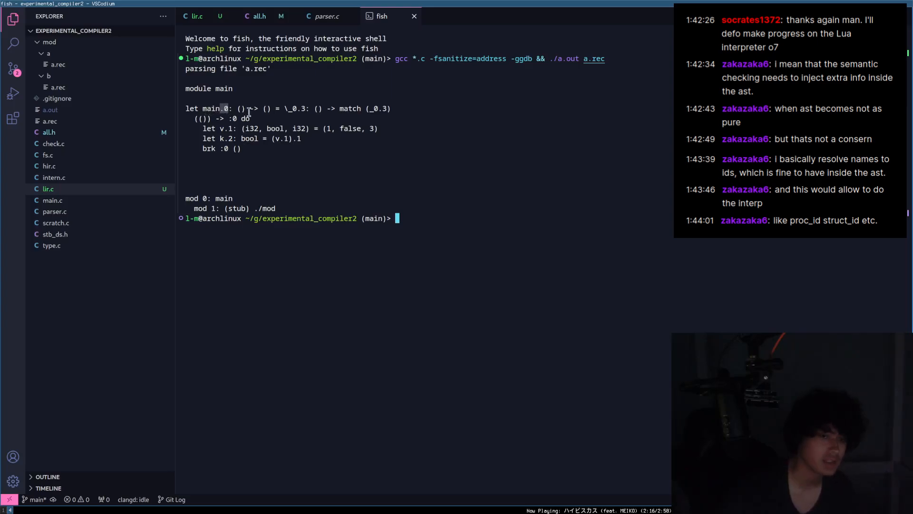
double_click(214, 108)
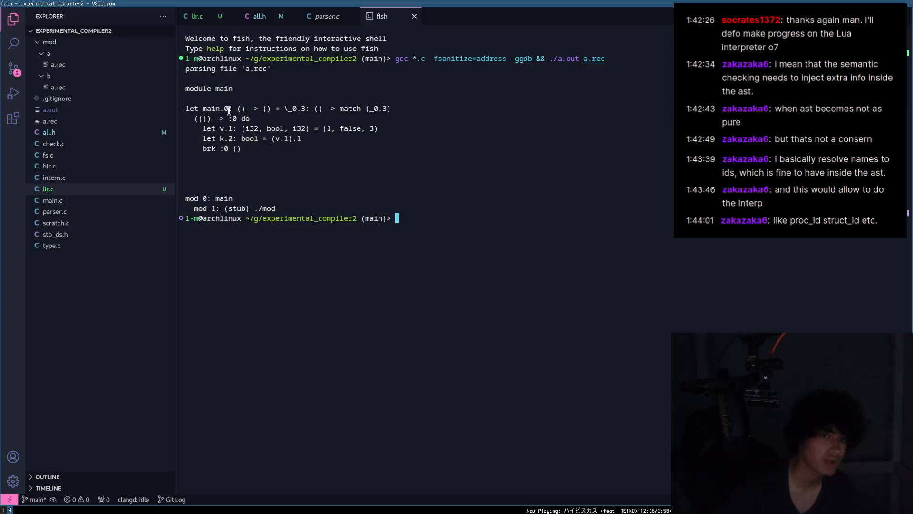
left_click(241, 148)
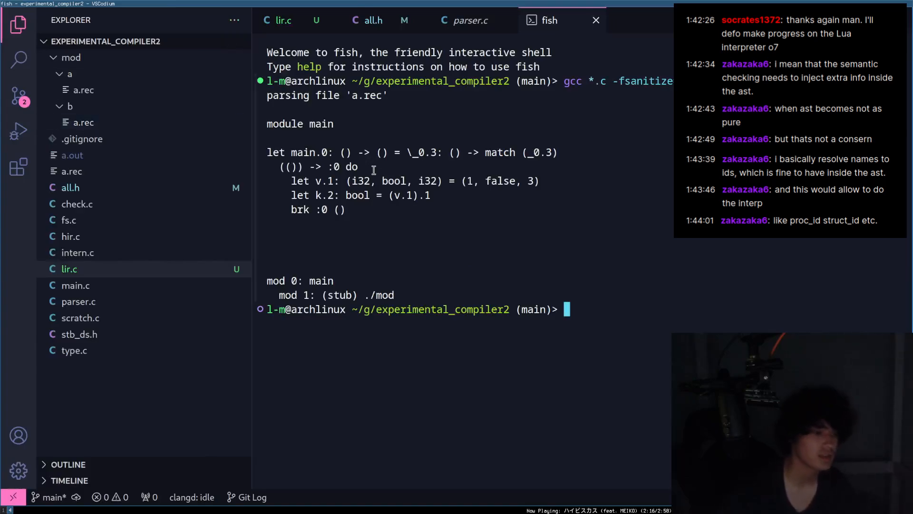
mouse_move(527, 157)
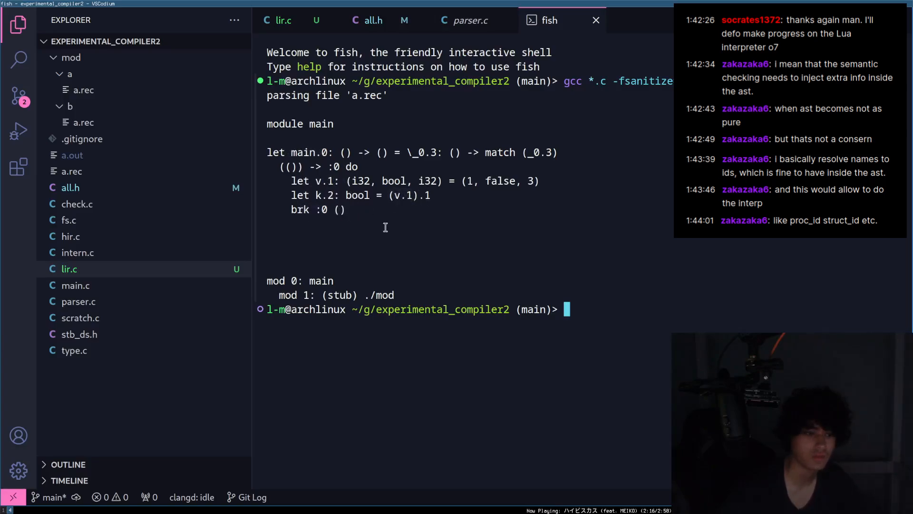
mouse_move(370, 184)
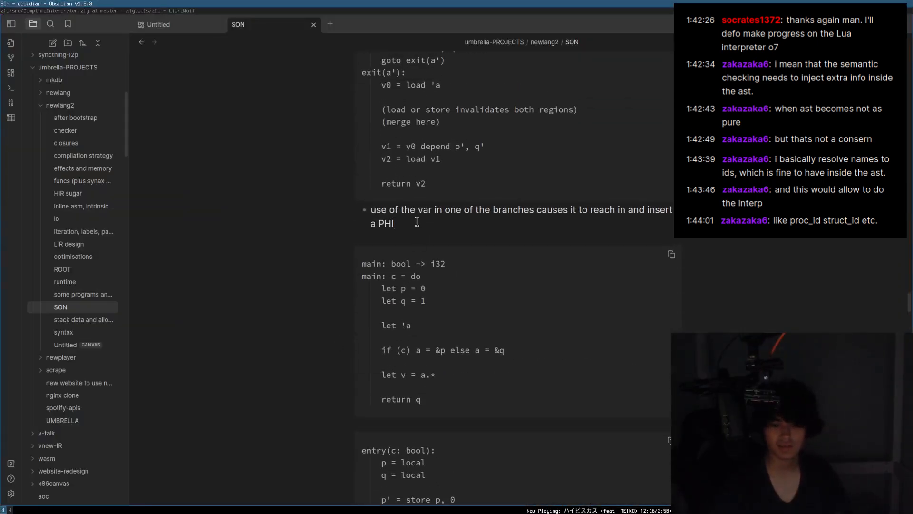
mouse_move(464, 232)
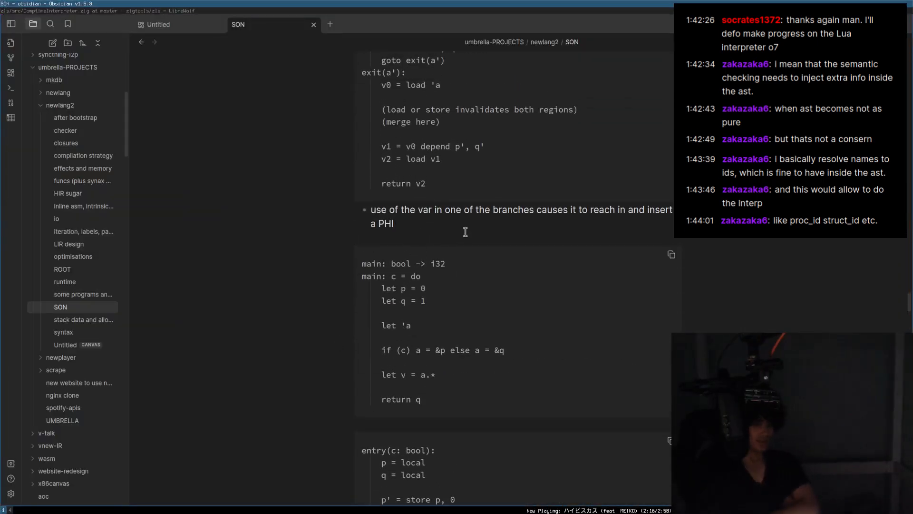